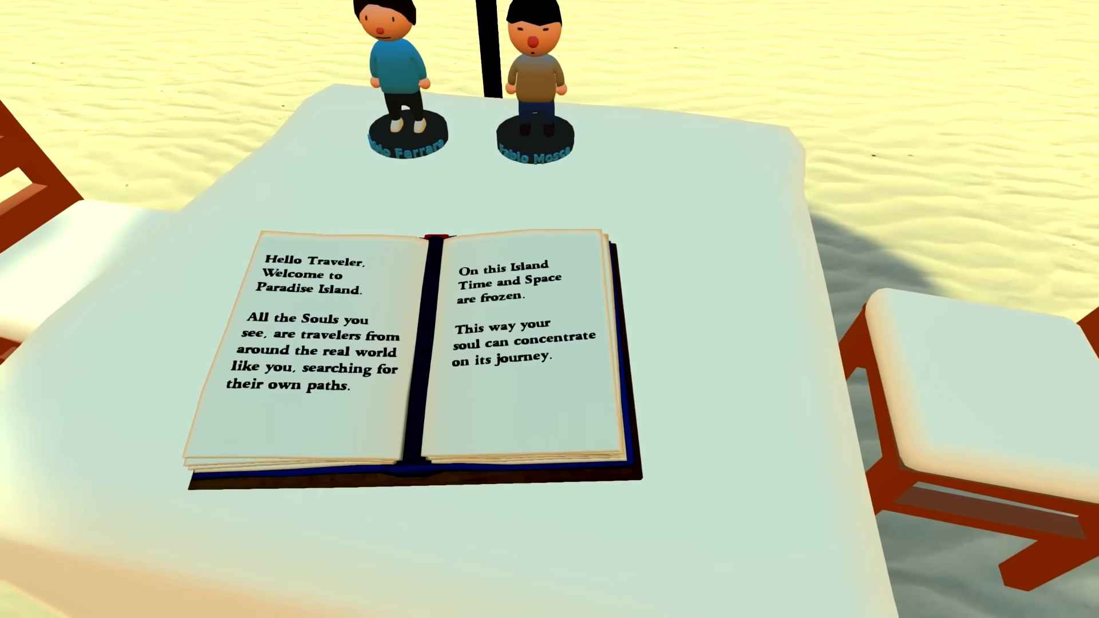
mouse_move(549, 309)
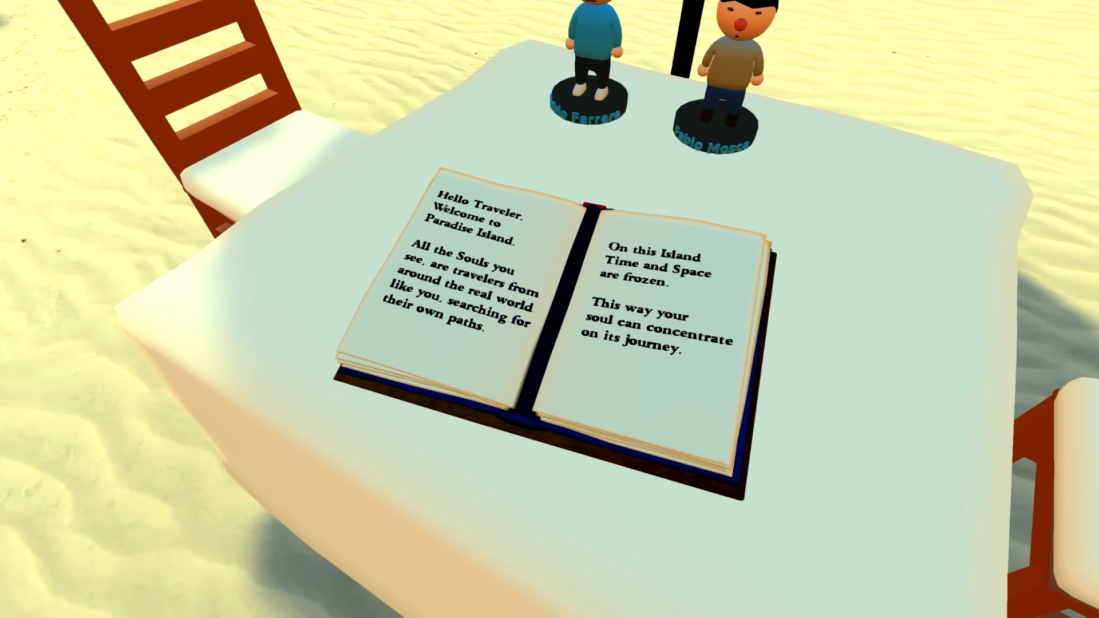
mouse_move(549, 309)
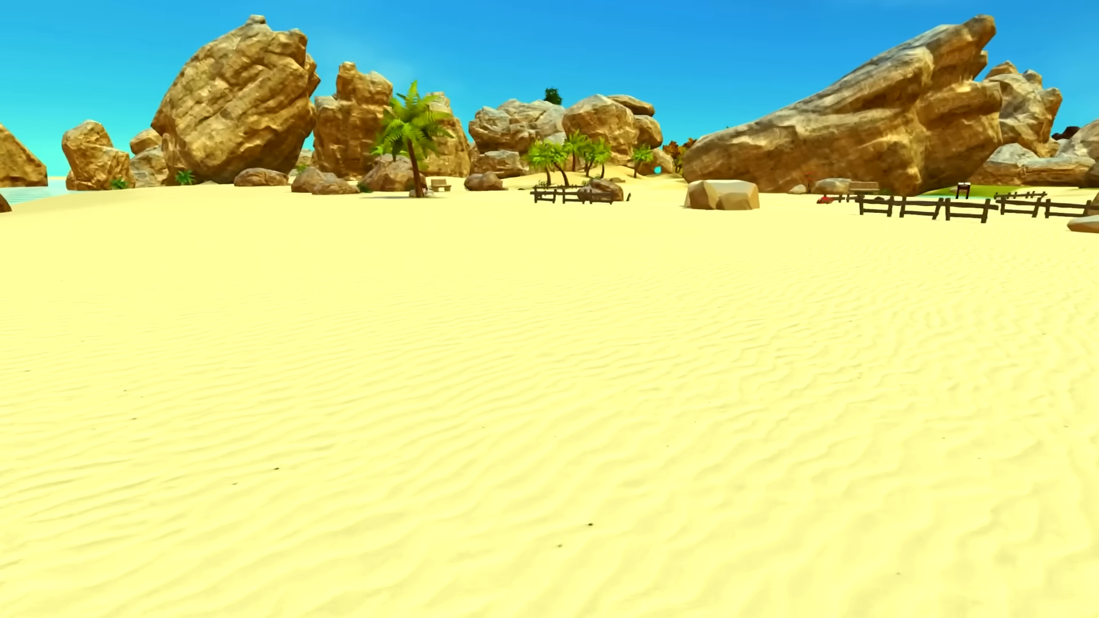
mouse_move(549, 309)
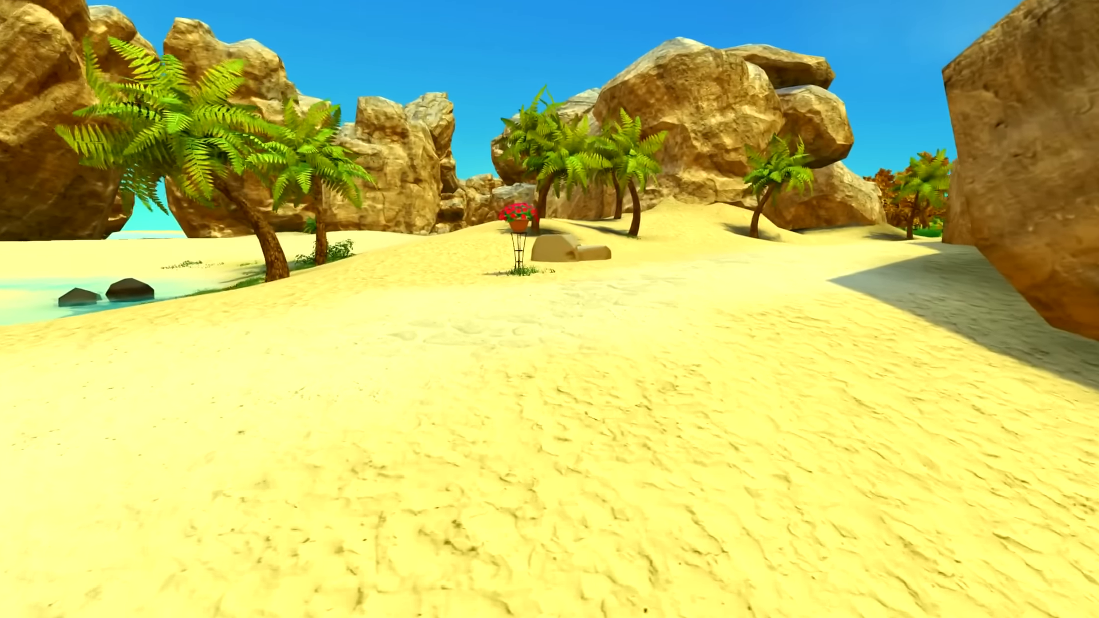
mouse_move(550, 309)
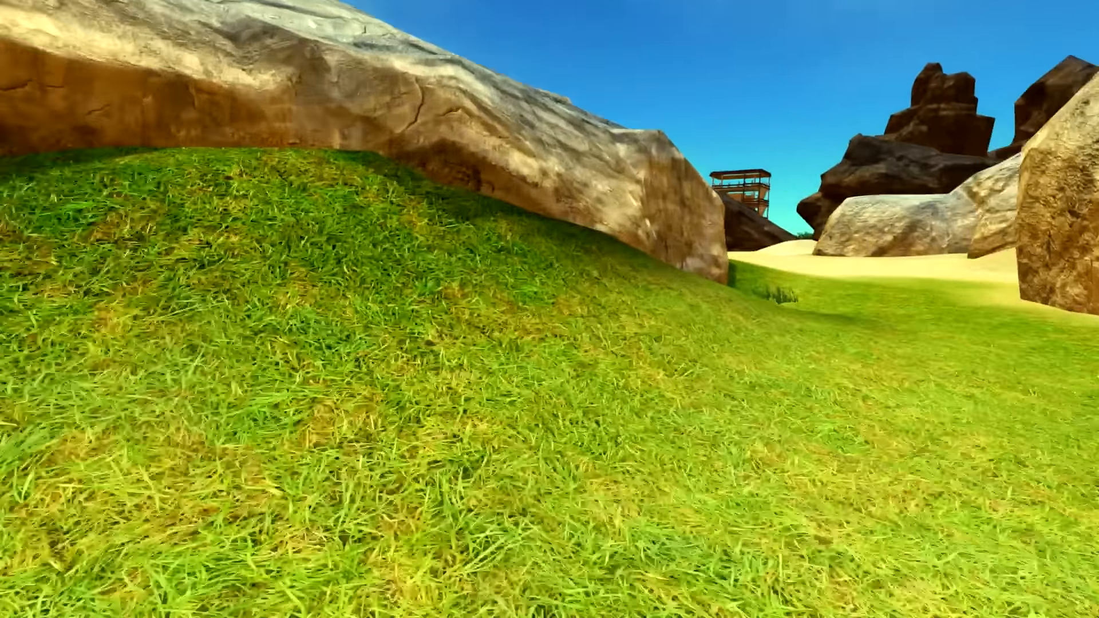
mouse_move(550, 309)
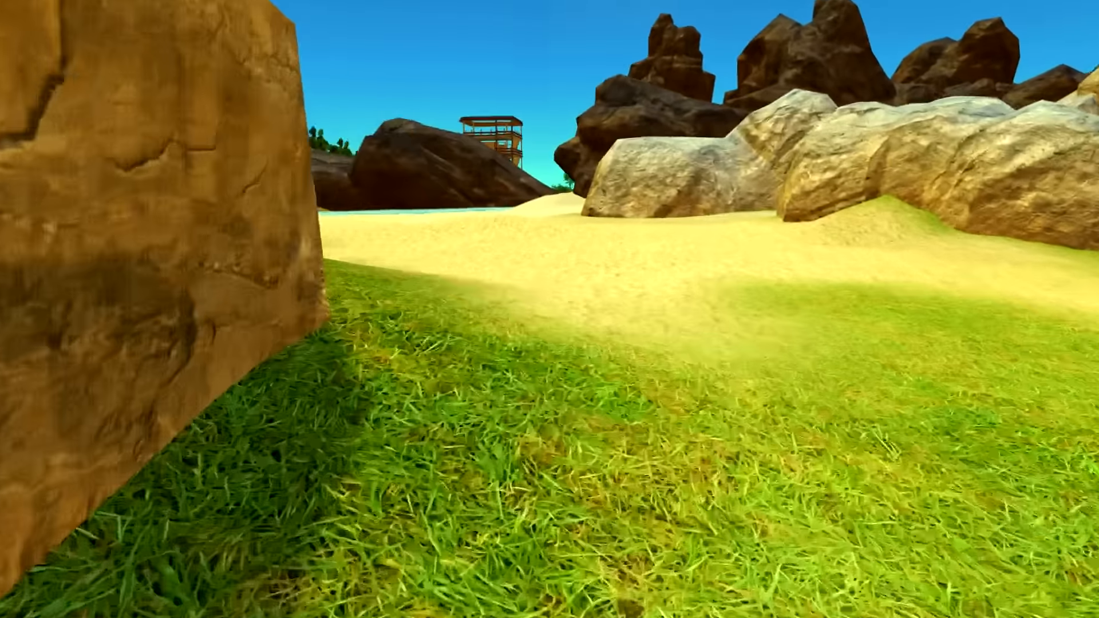
mouse_move(549, 309)
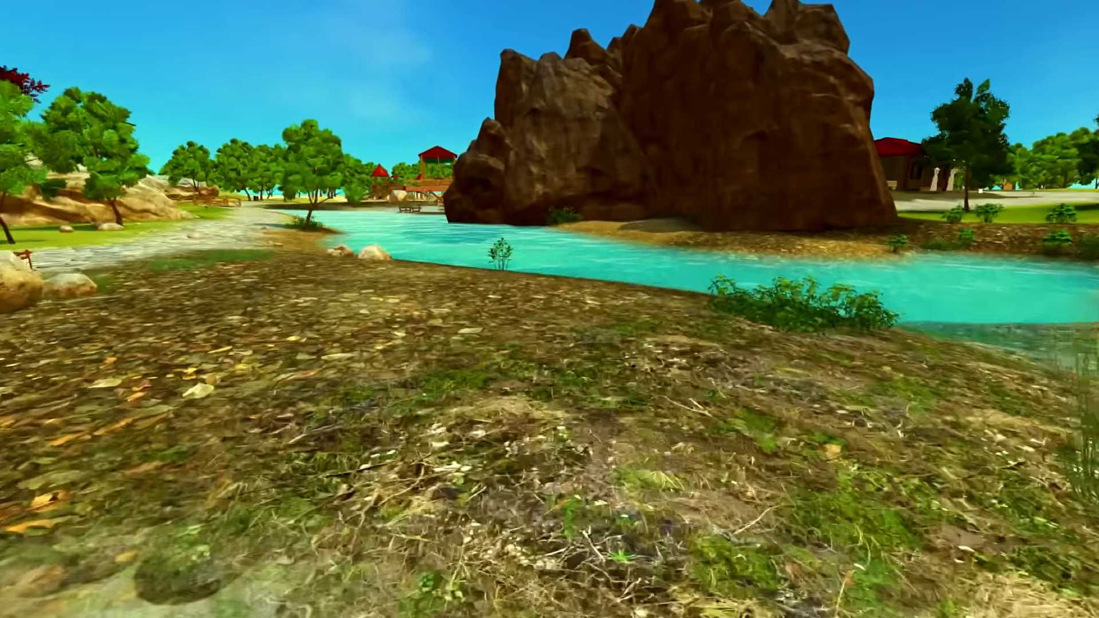
mouse_move(549, 309)
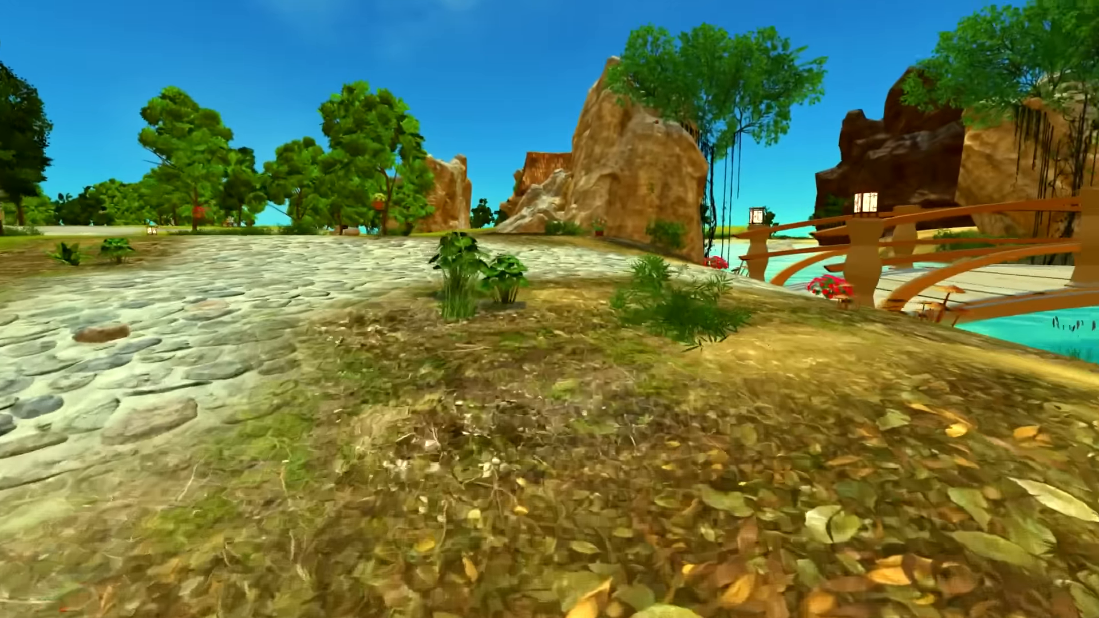
mouse_move(550, 309)
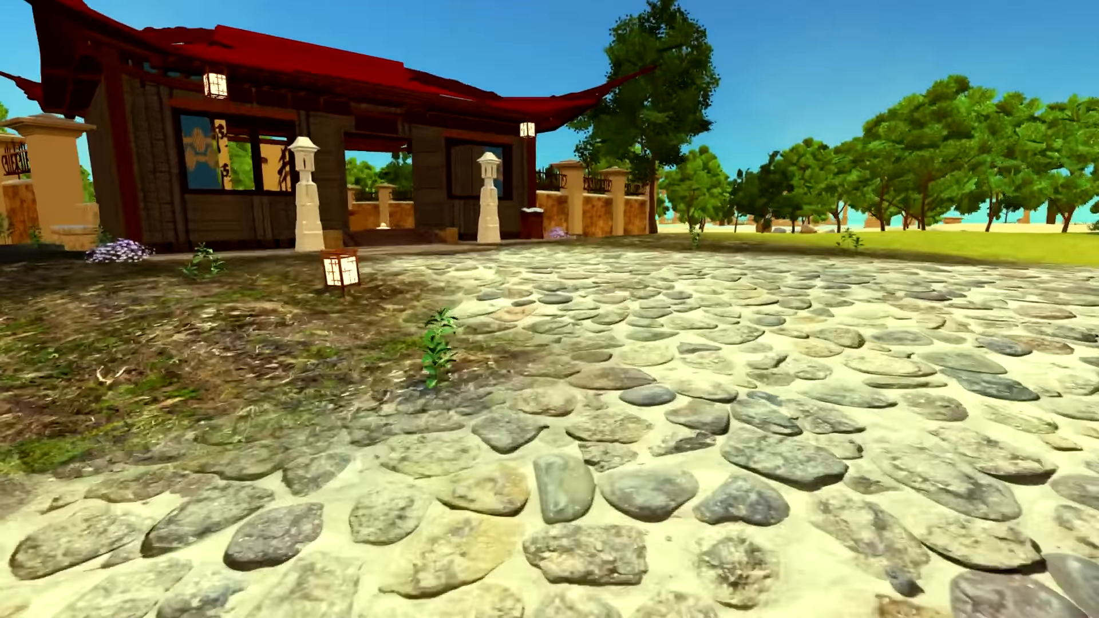
mouse_move(550, 309)
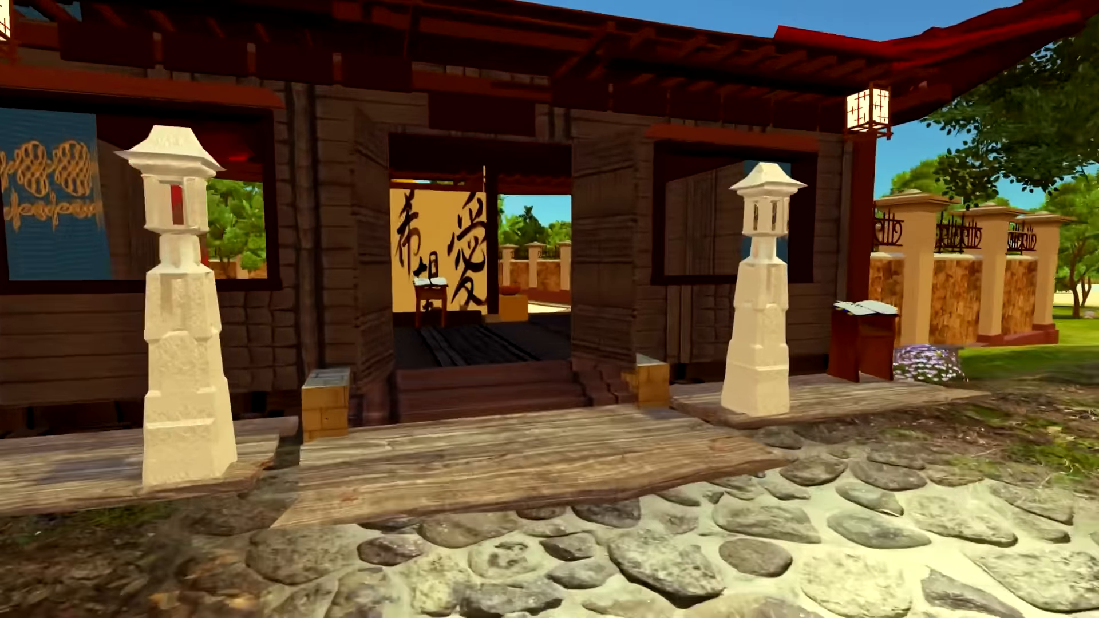
mouse_move(550, 309)
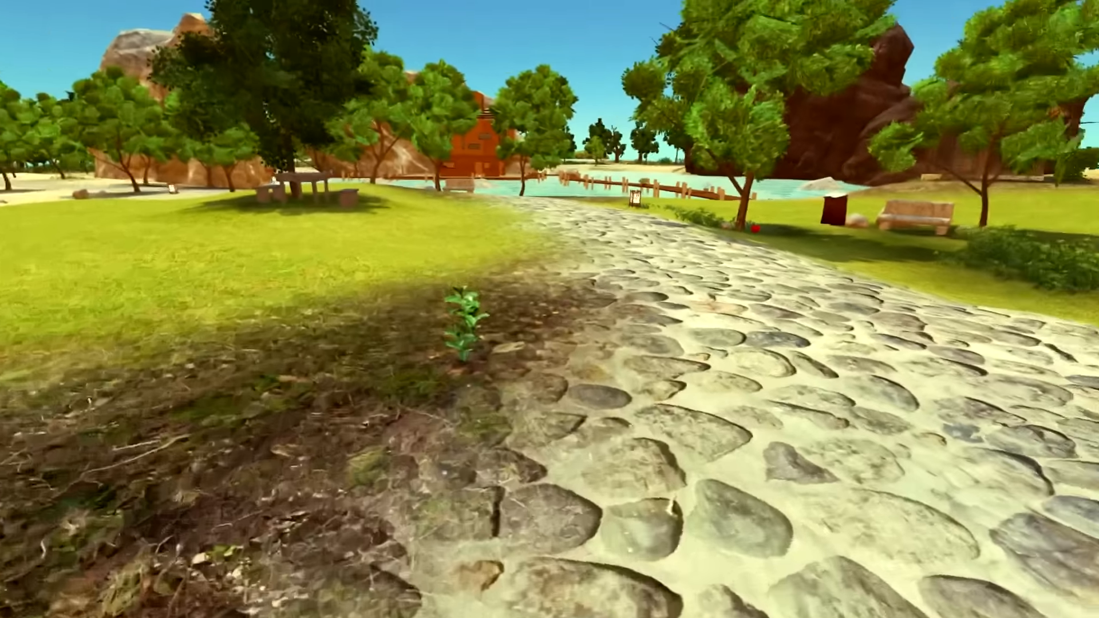
mouse_move(550, 309)
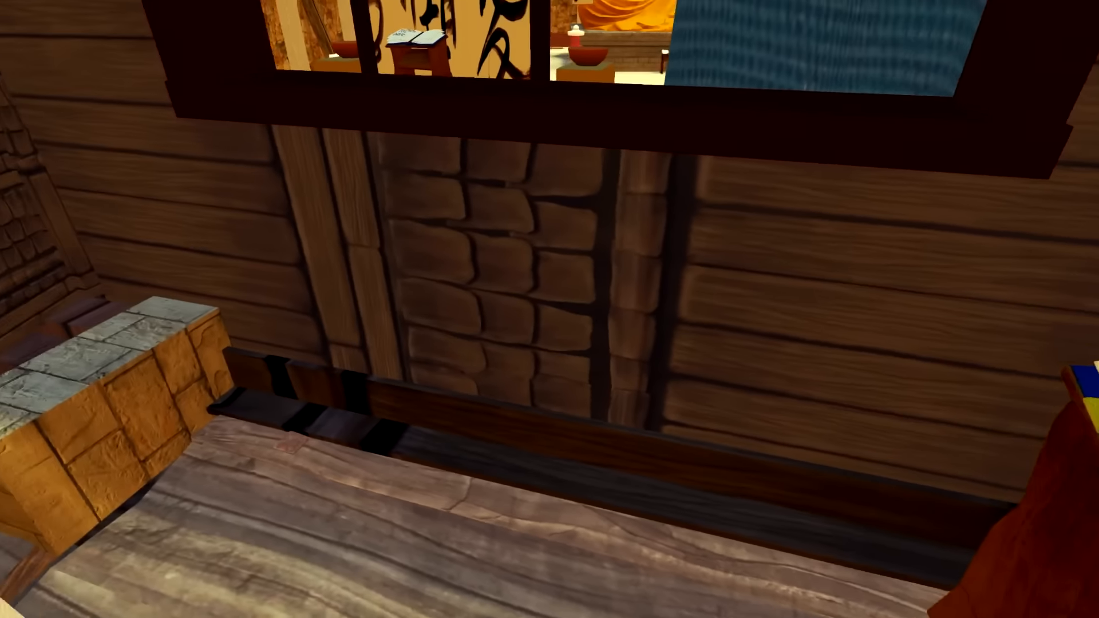
mouse_move(549, 309)
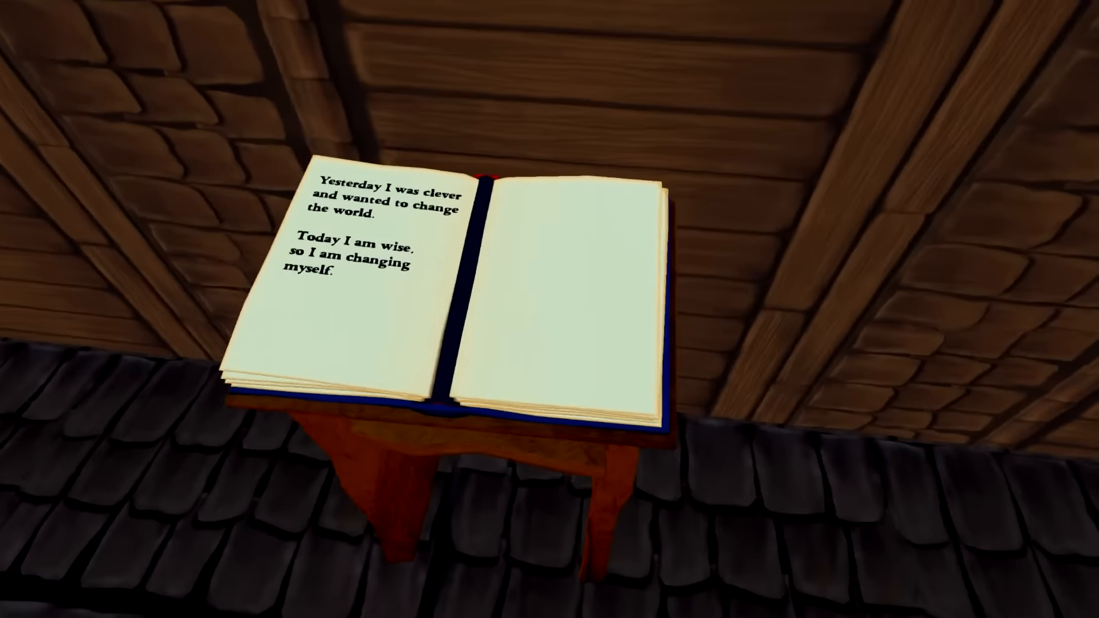
mouse_move(549, 309)
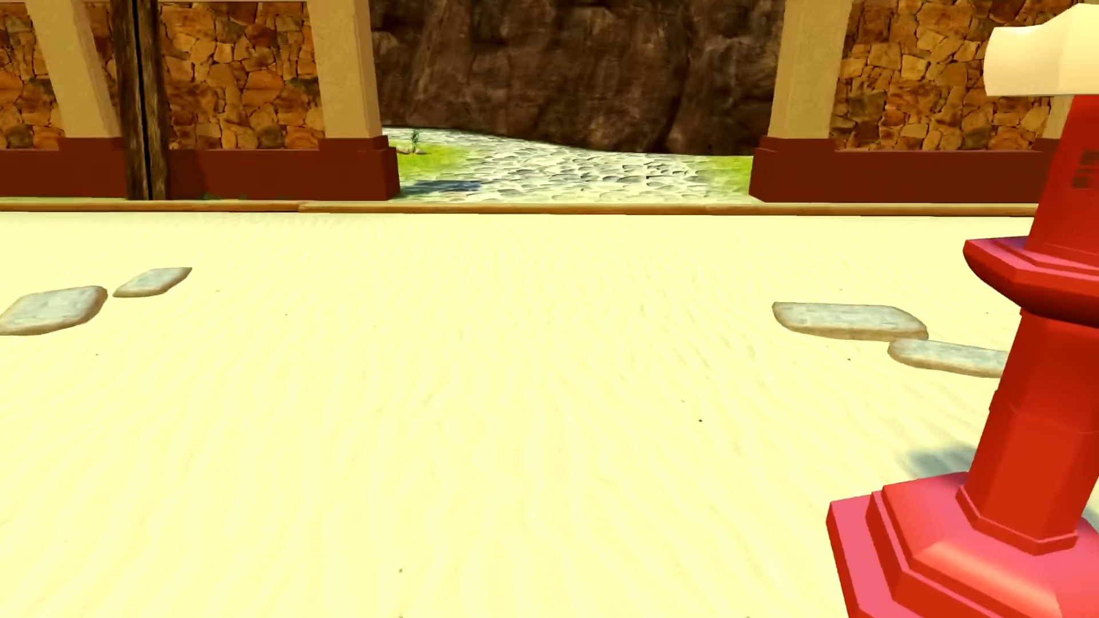
mouse_move(549, 309)
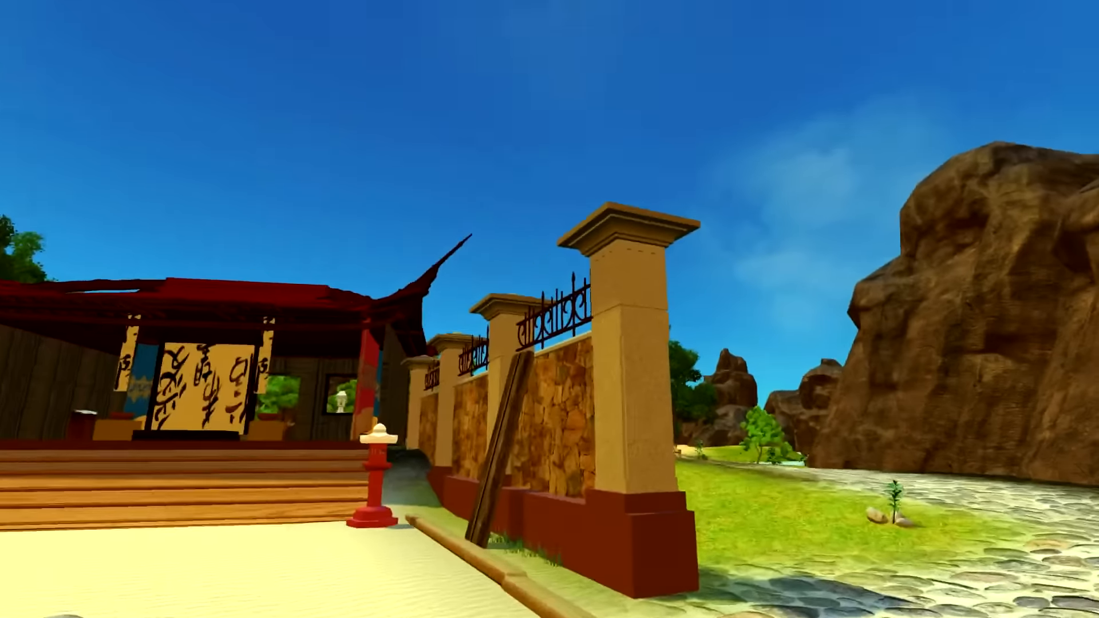
mouse_move(549, 309)
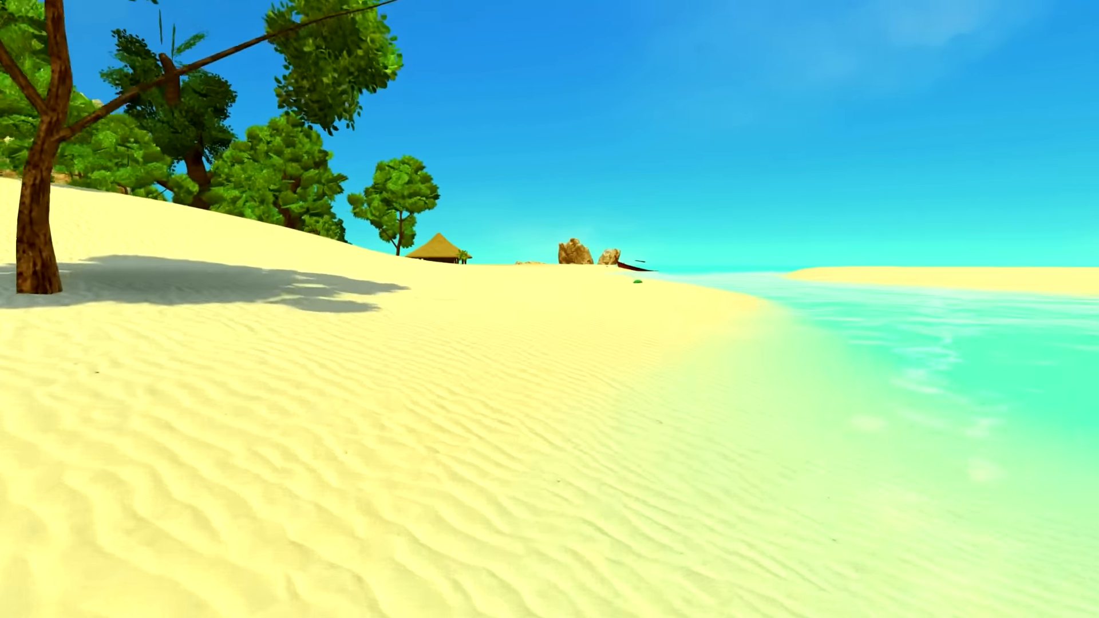
mouse_move(549, 310)
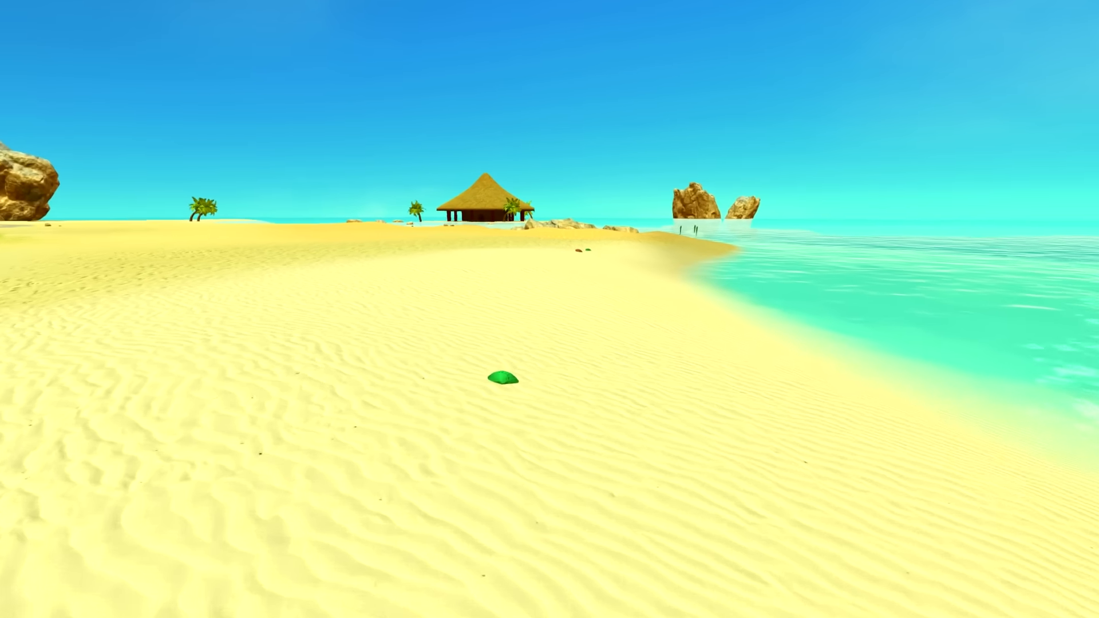
- Walk from the boardwalk along the lagoon shore to the boulders beside the small boat
key("w")
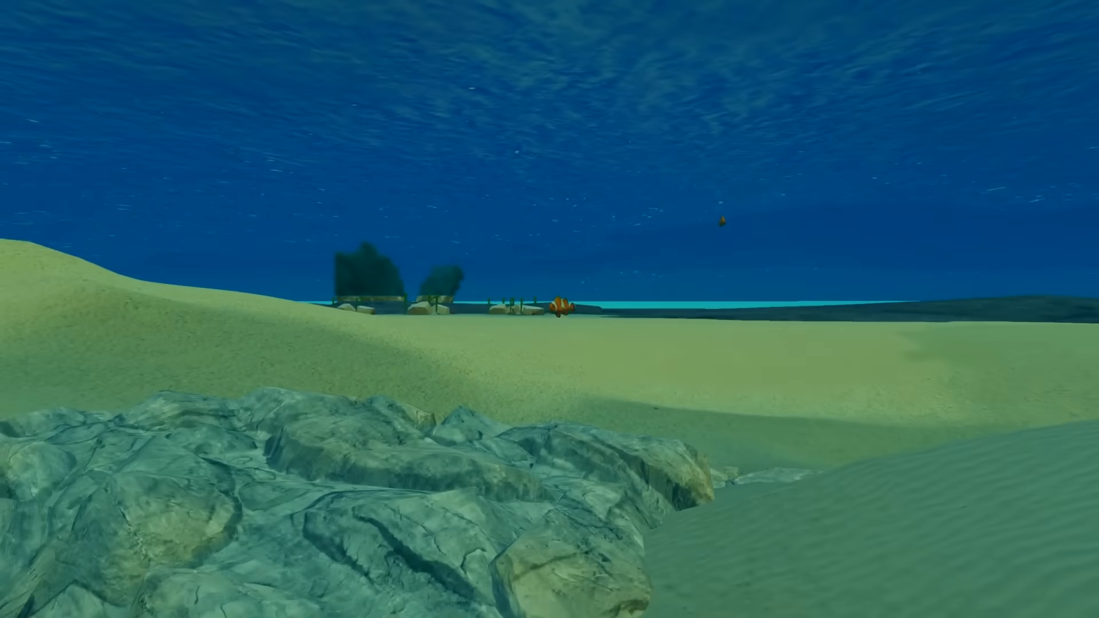
mouse_move(550, 309)
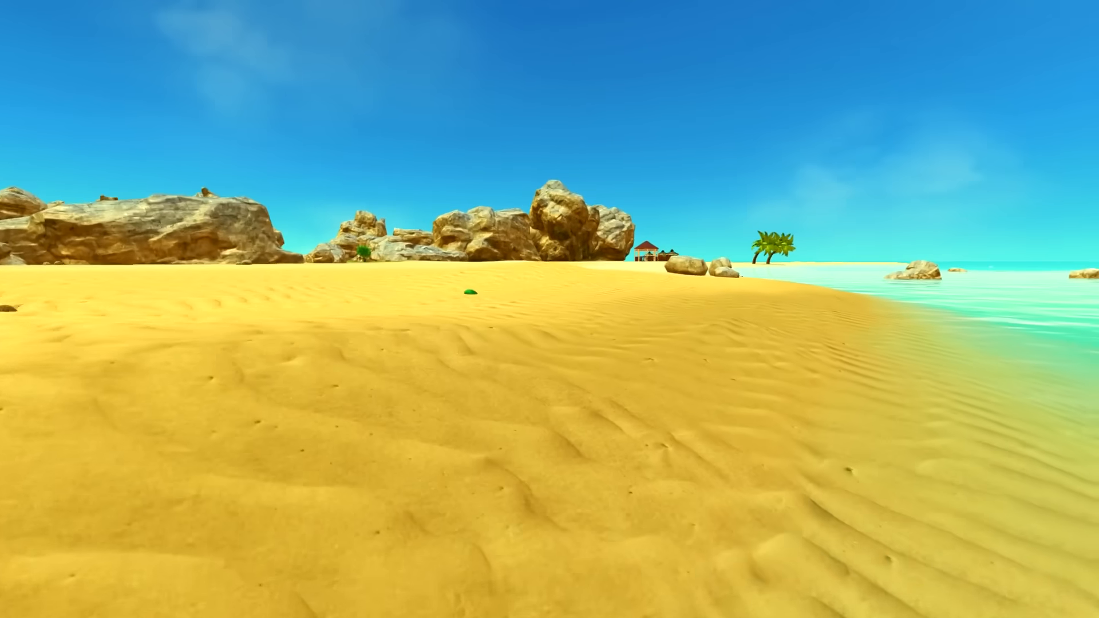
mouse_move(550, 309)
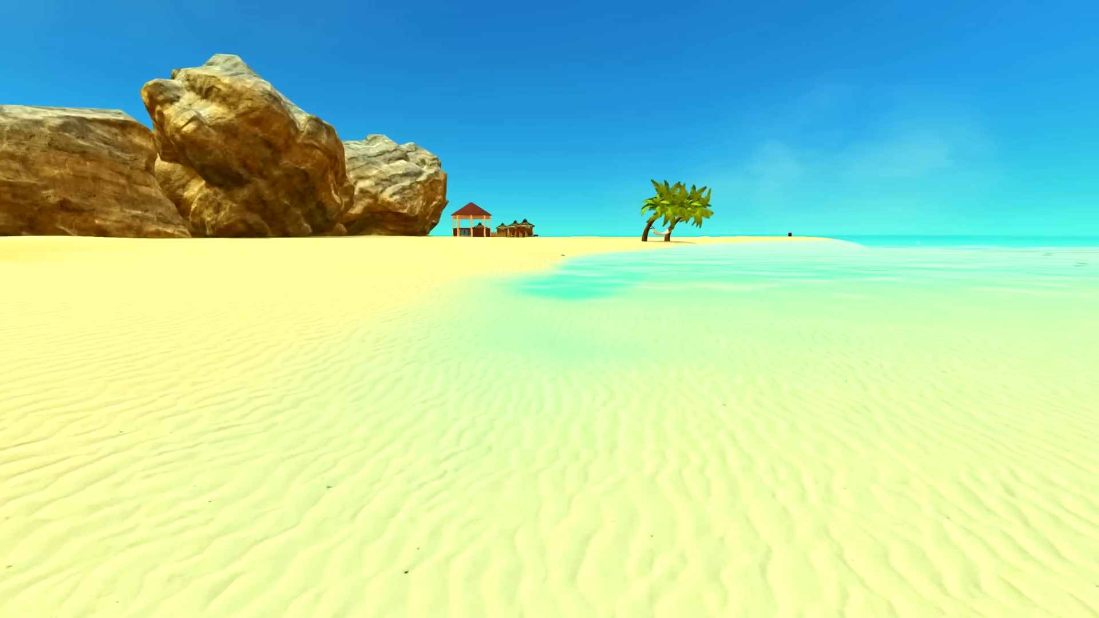
mouse_move(549, 309)
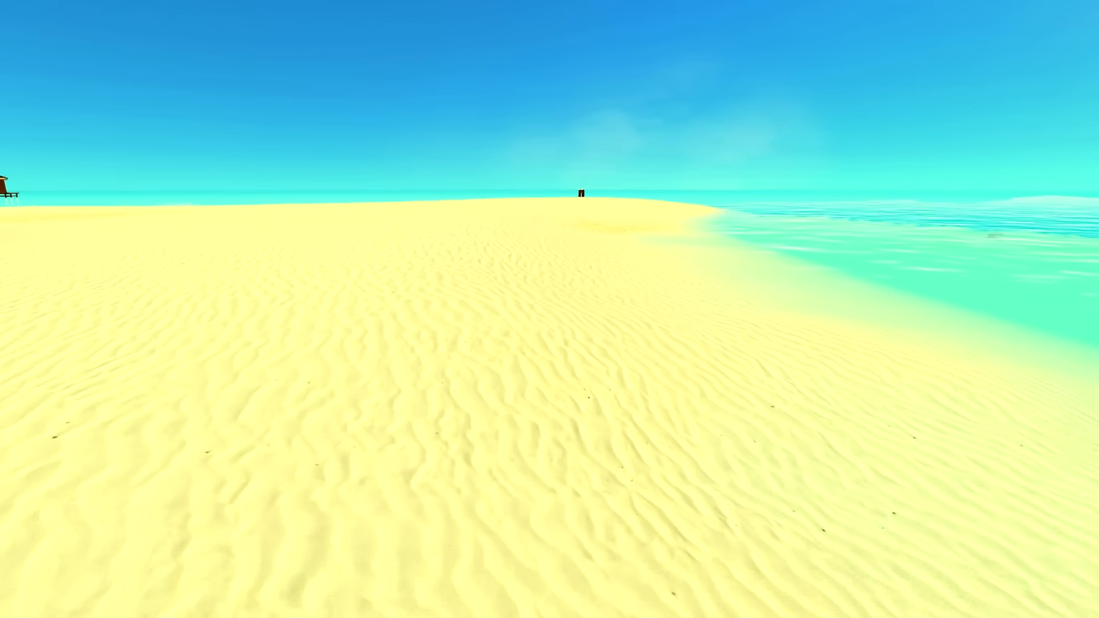
mouse_move(550, 309)
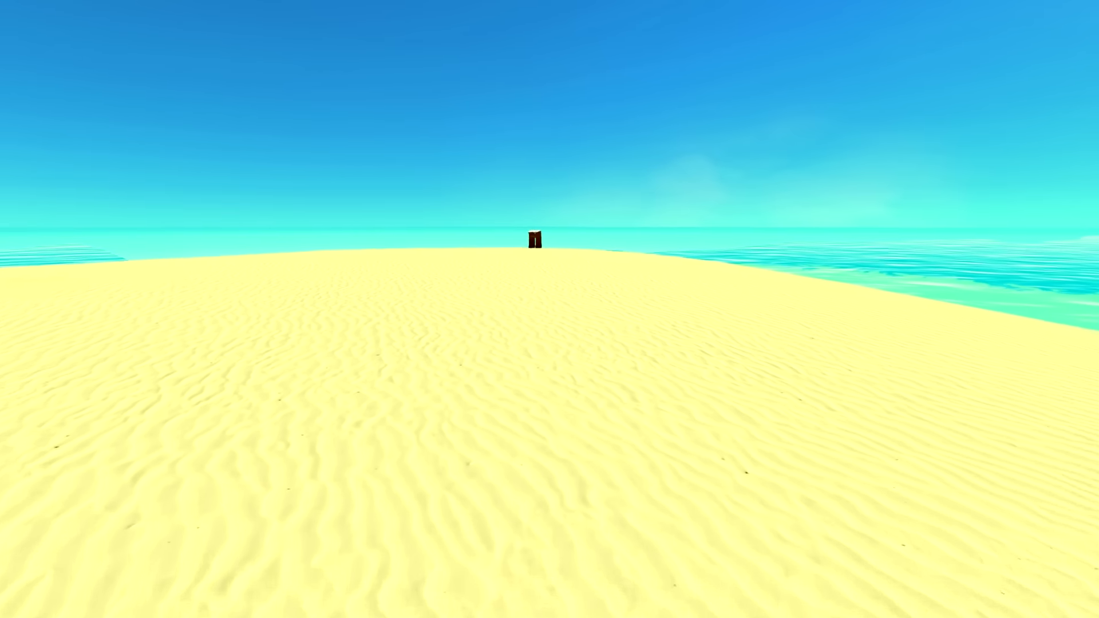
mouse_move(550, 309)
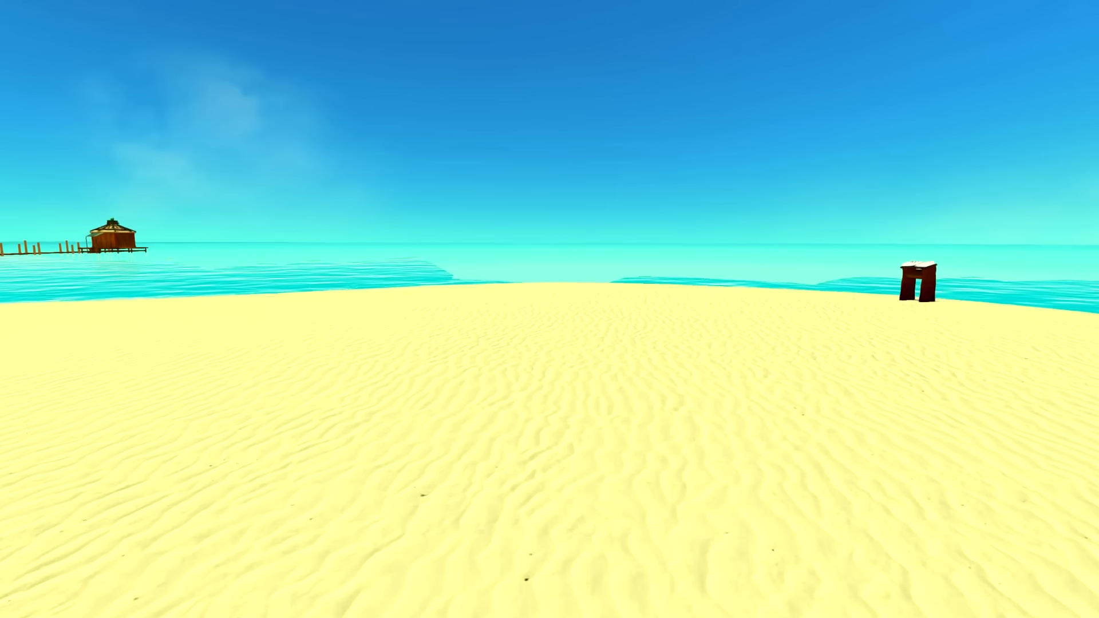
mouse_move(549, 309)
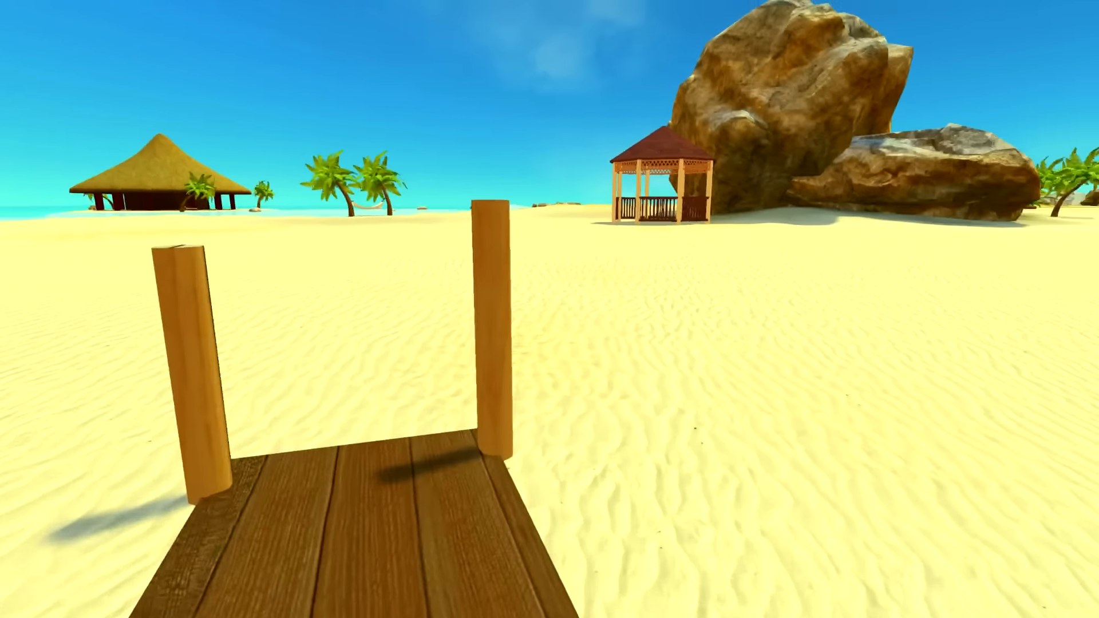
mouse_move(549, 309)
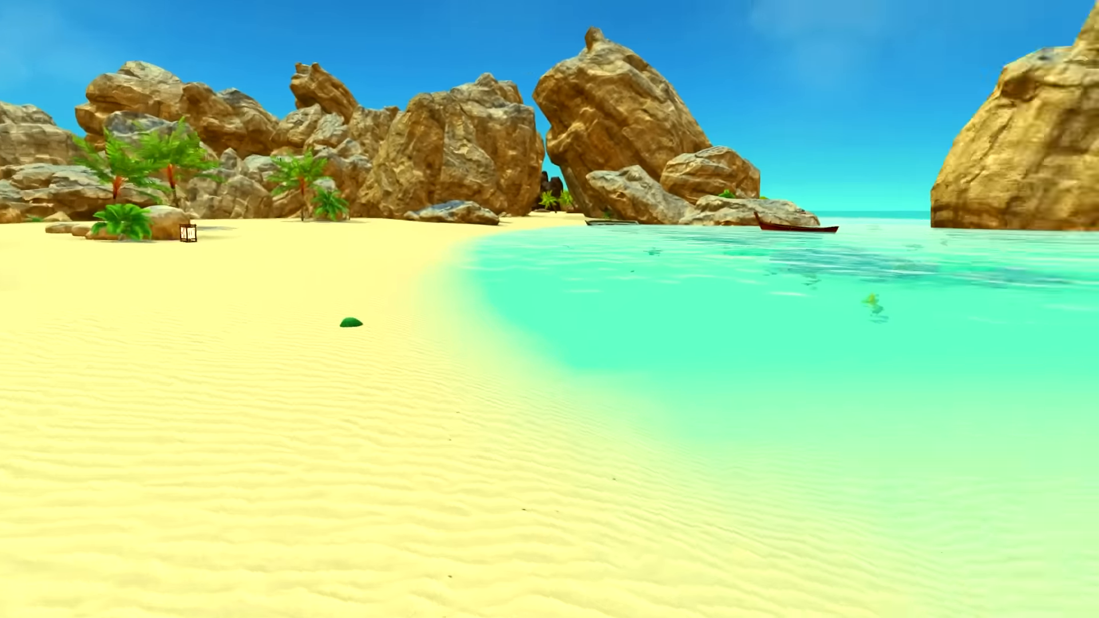
mouse_move(550, 309)
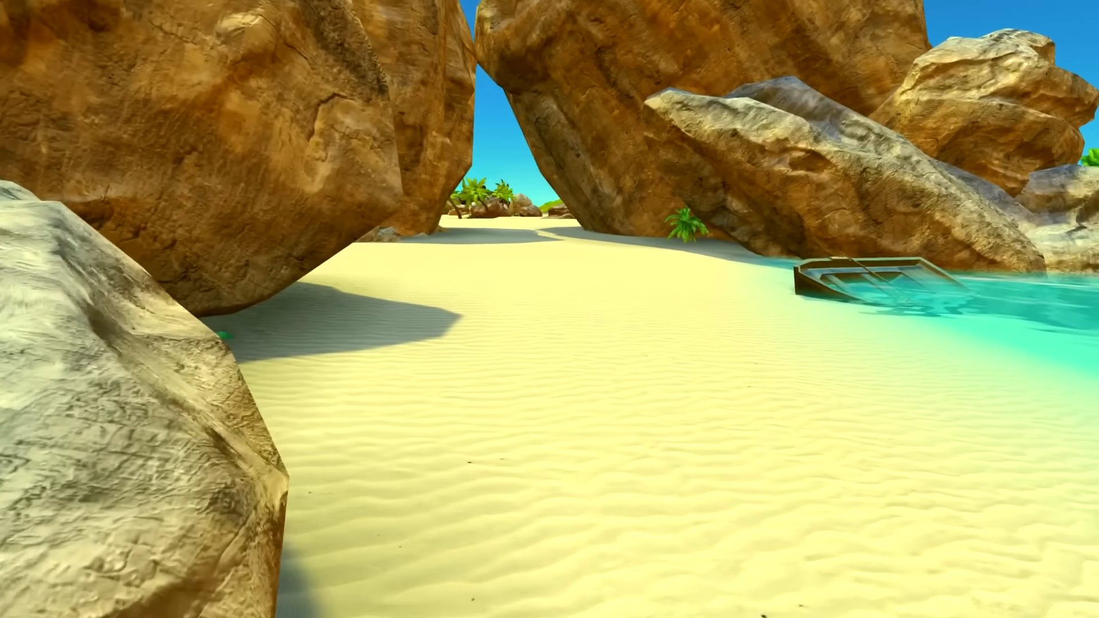
mouse_move(550, 309)
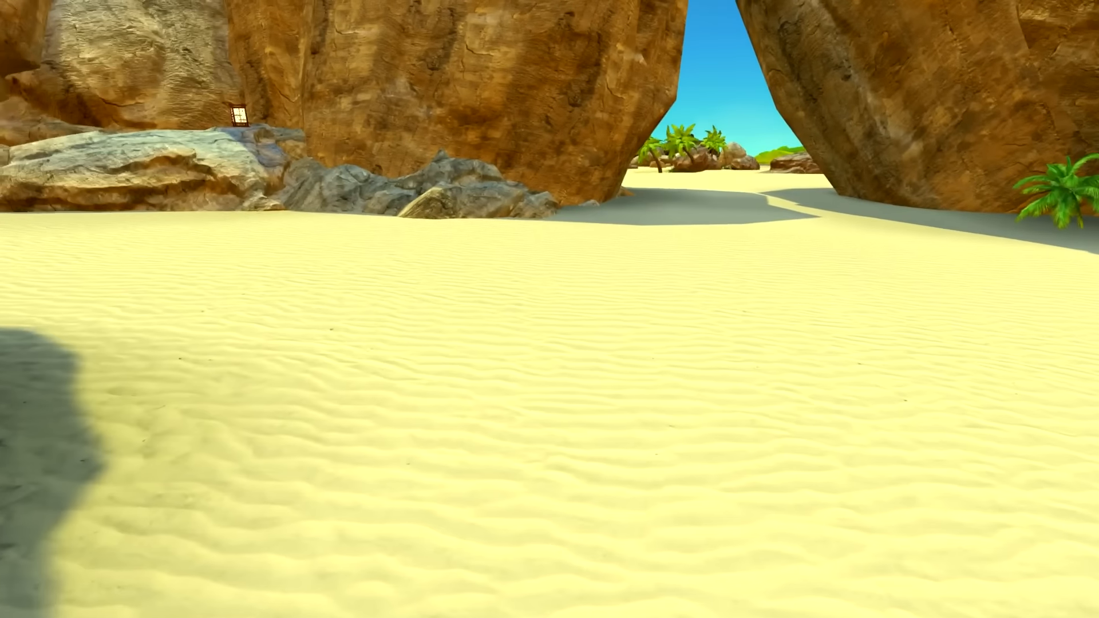
mouse_move(549, 310)
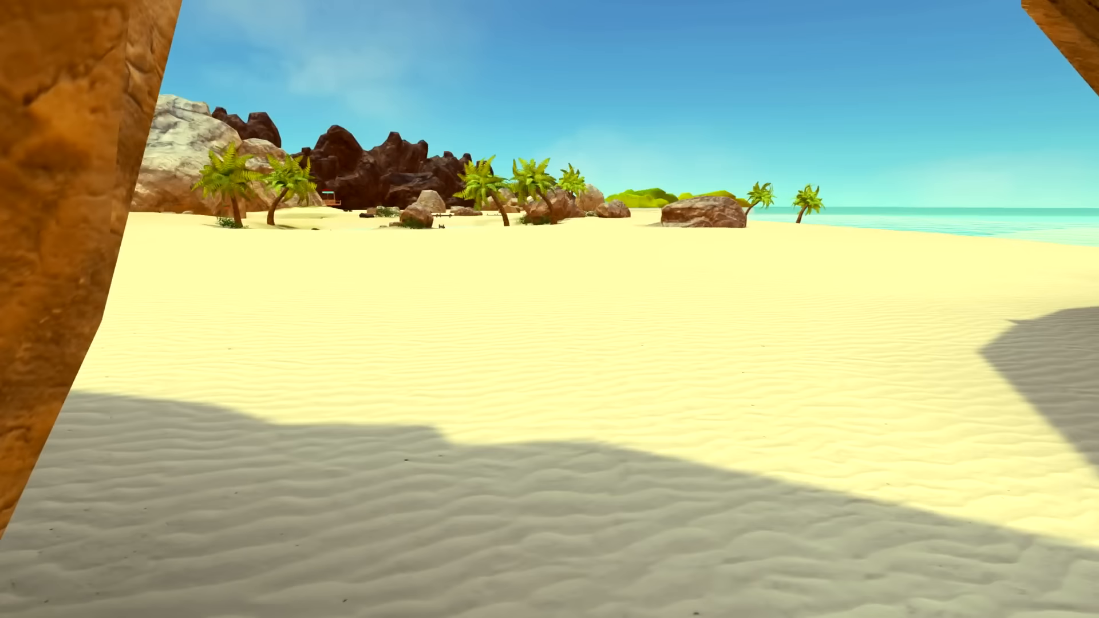
mouse_move(550, 309)
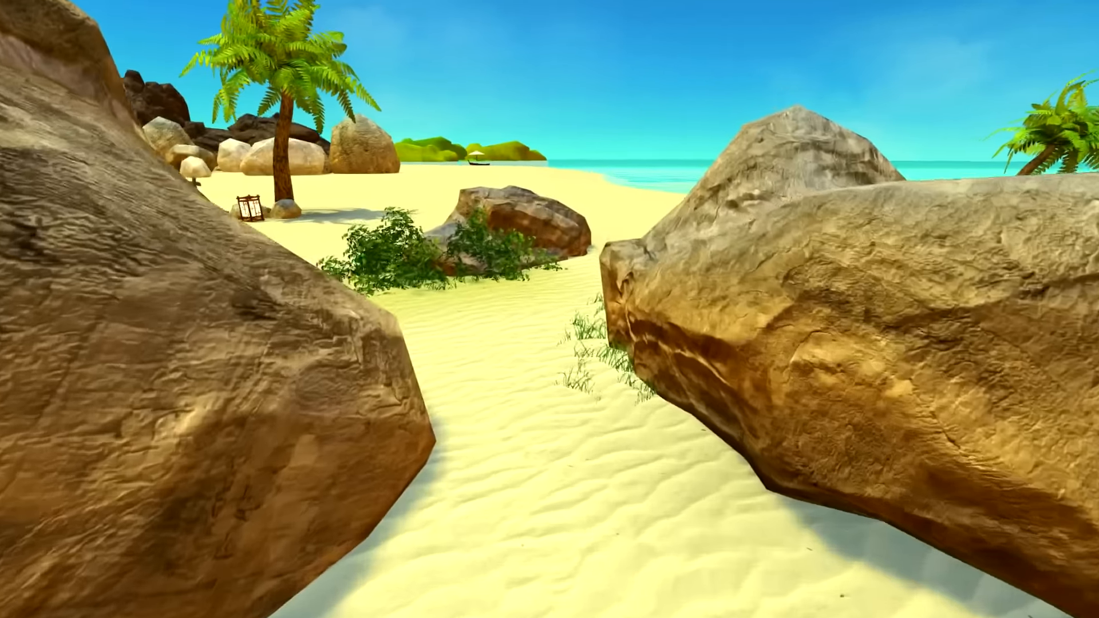
mouse_move(549, 309)
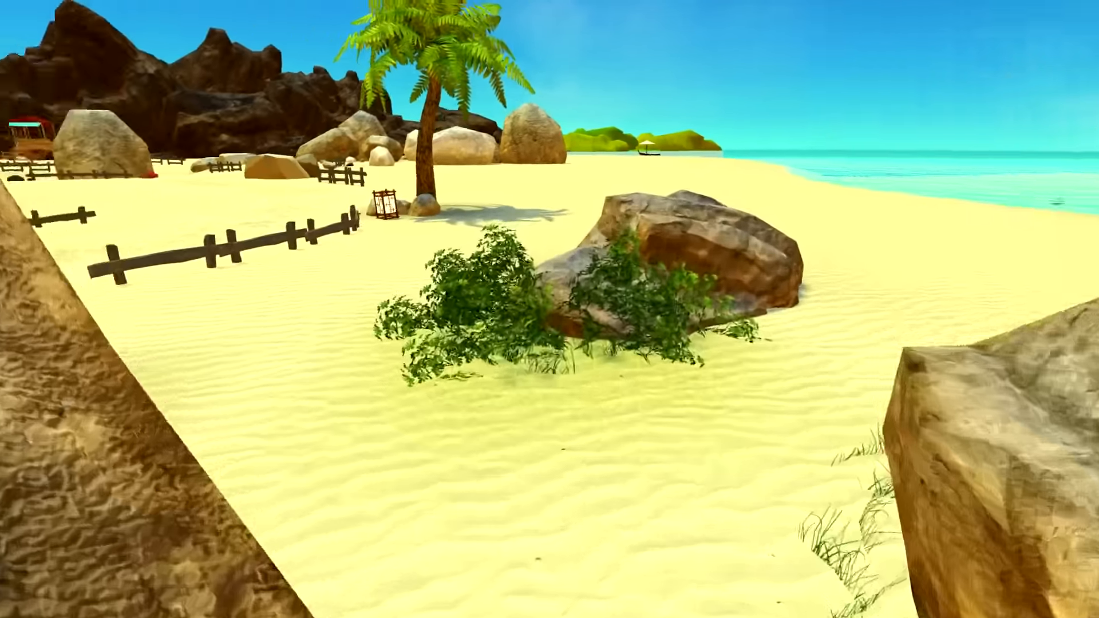
mouse_move(550, 310)
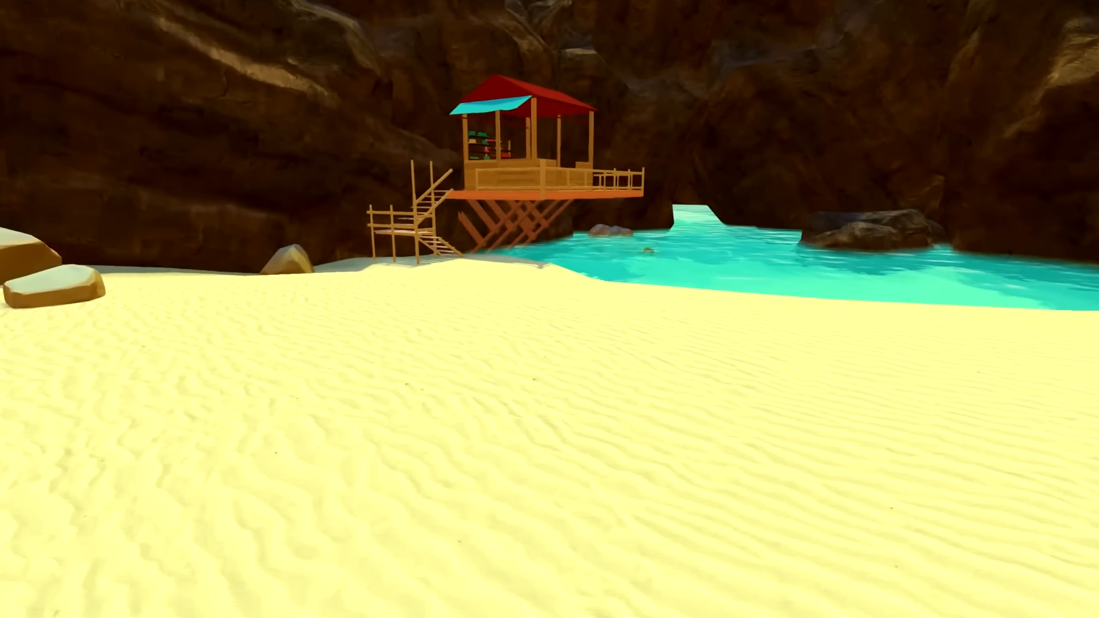
mouse_move(550, 309)
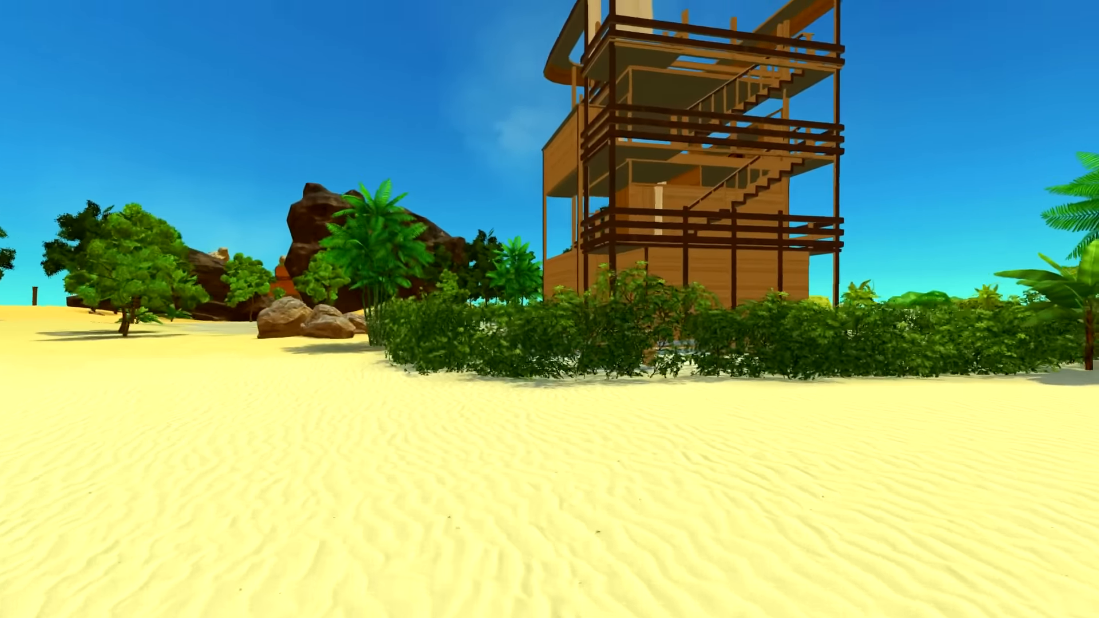
mouse_move(550, 309)
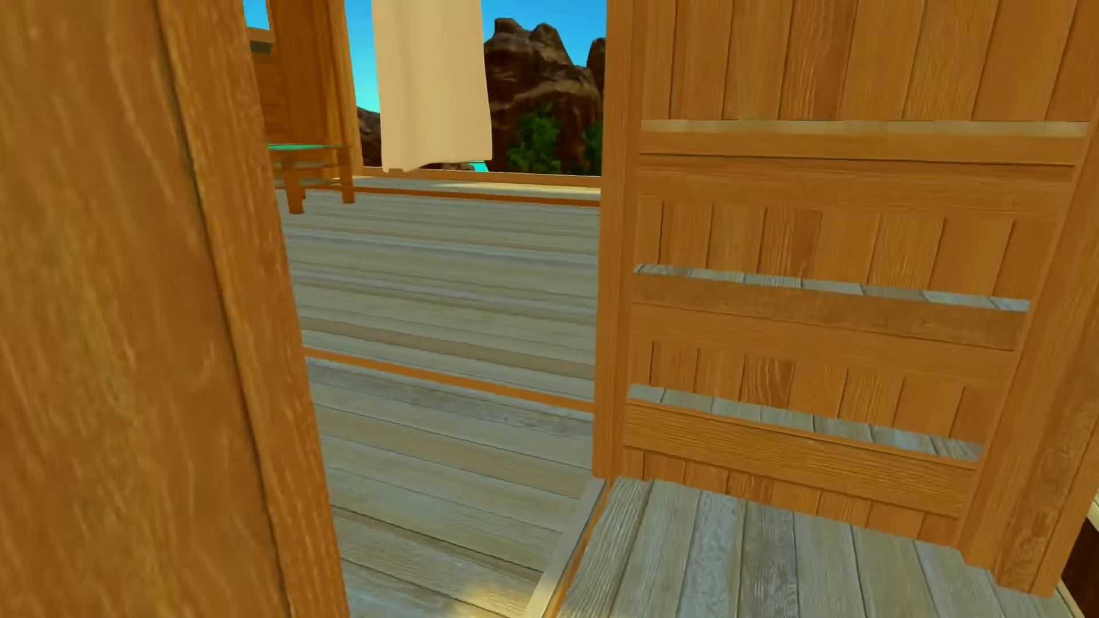
mouse_move(550, 309)
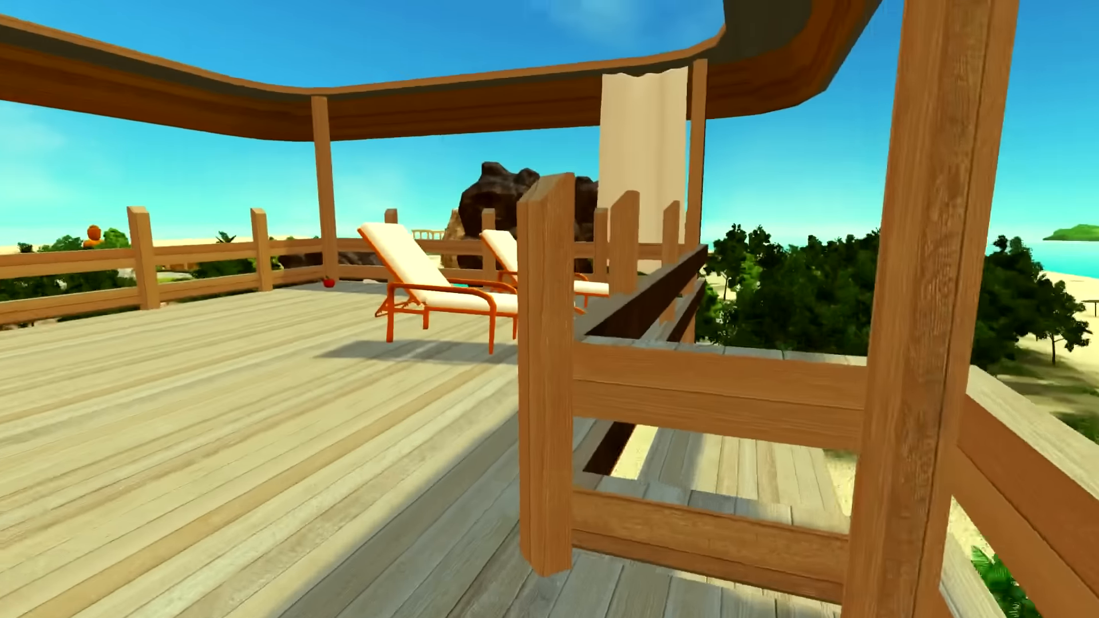
mouse_move(550, 309)
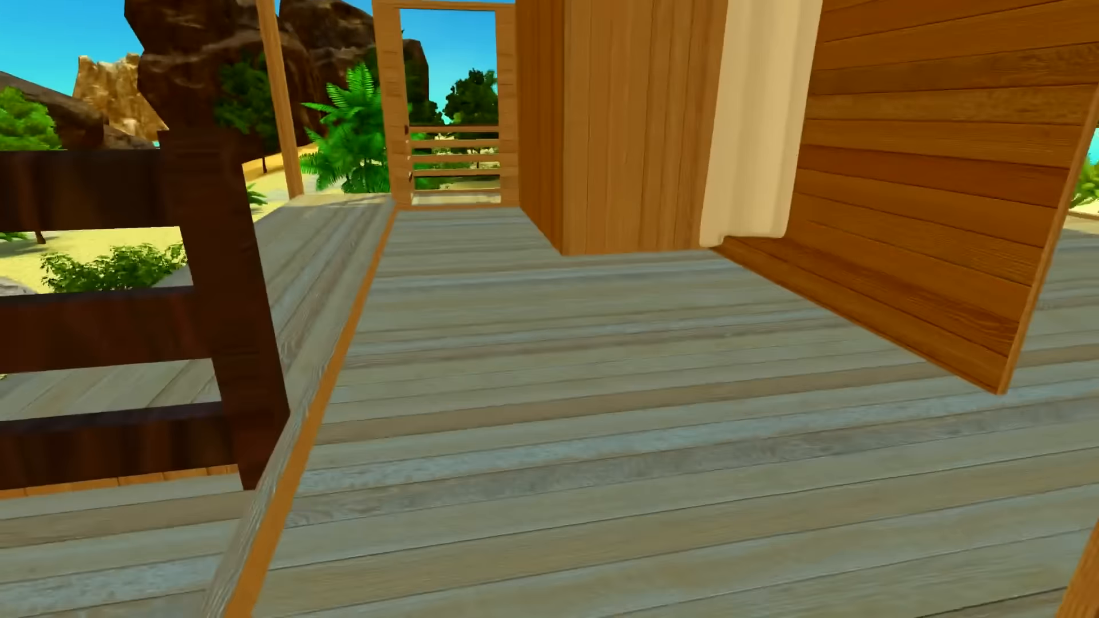
mouse_move(550, 309)
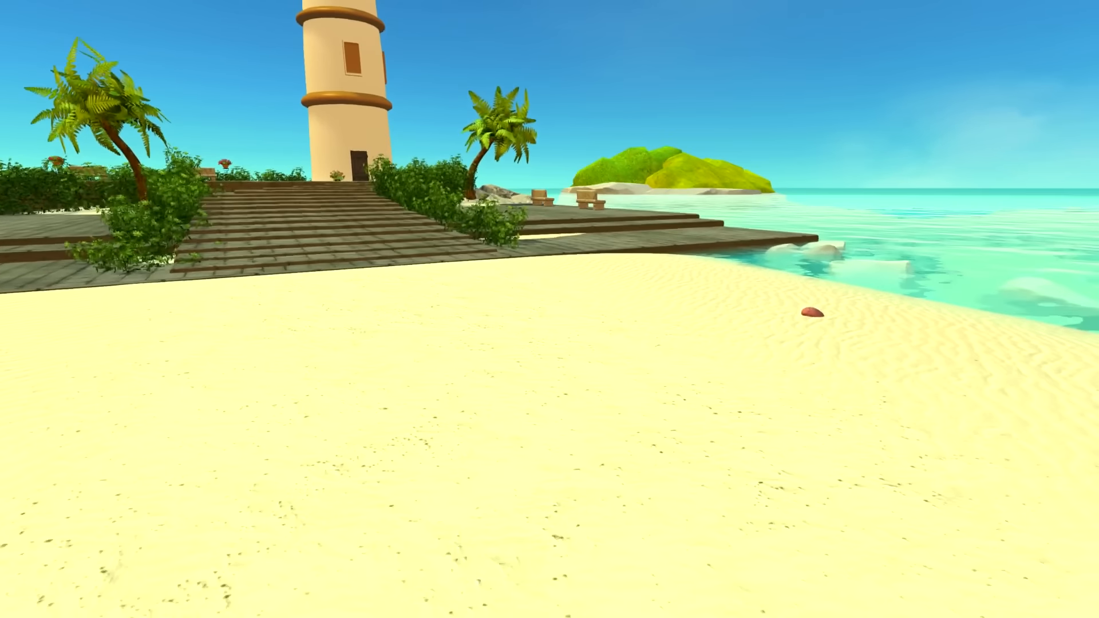
mouse_move(550, 309)
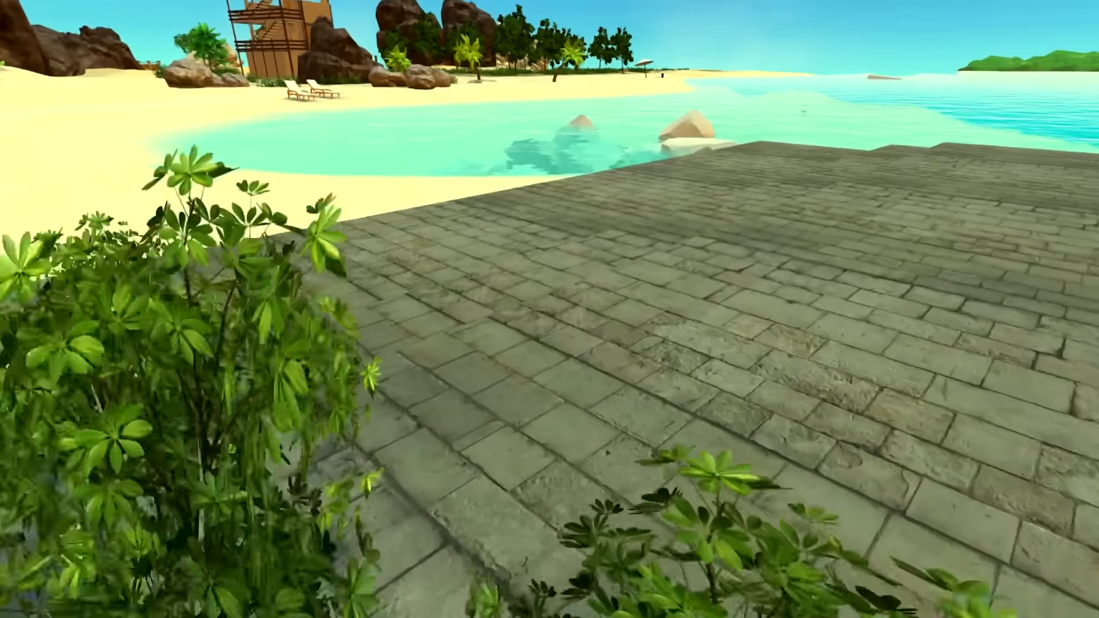
mouse_move(549, 309)
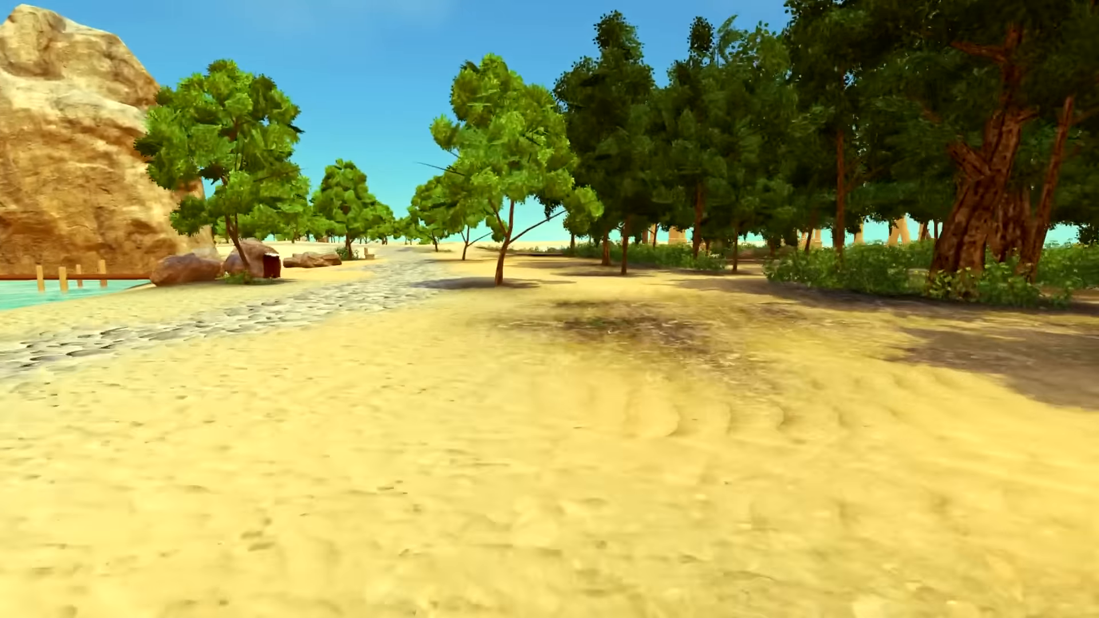
mouse_move(550, 309)
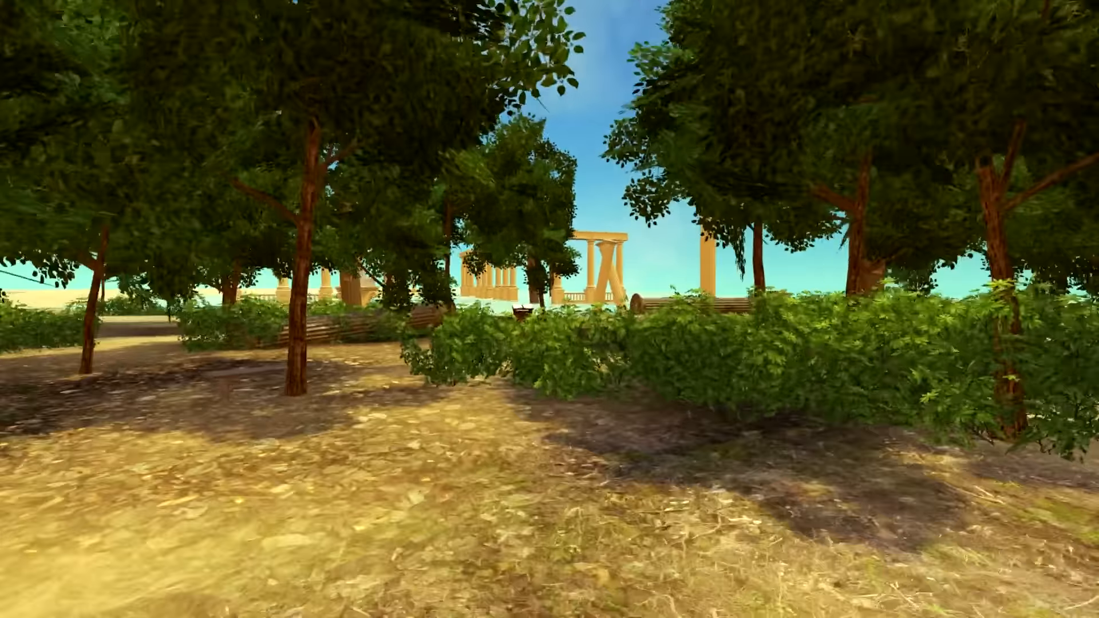
mouse_move(549, 309)
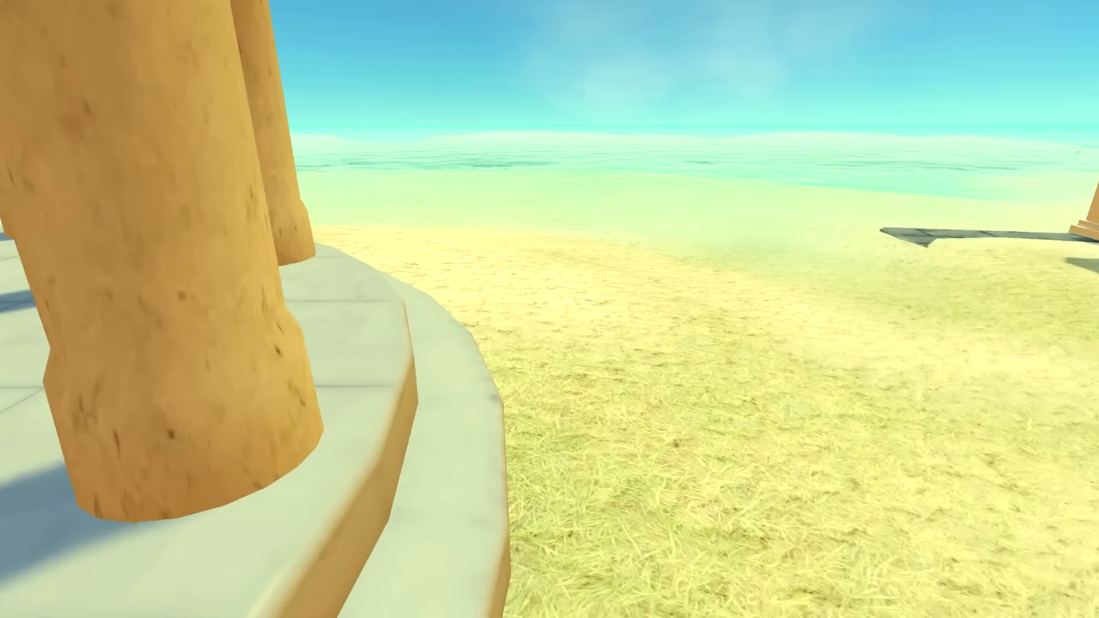
mouse_move(550, 309)
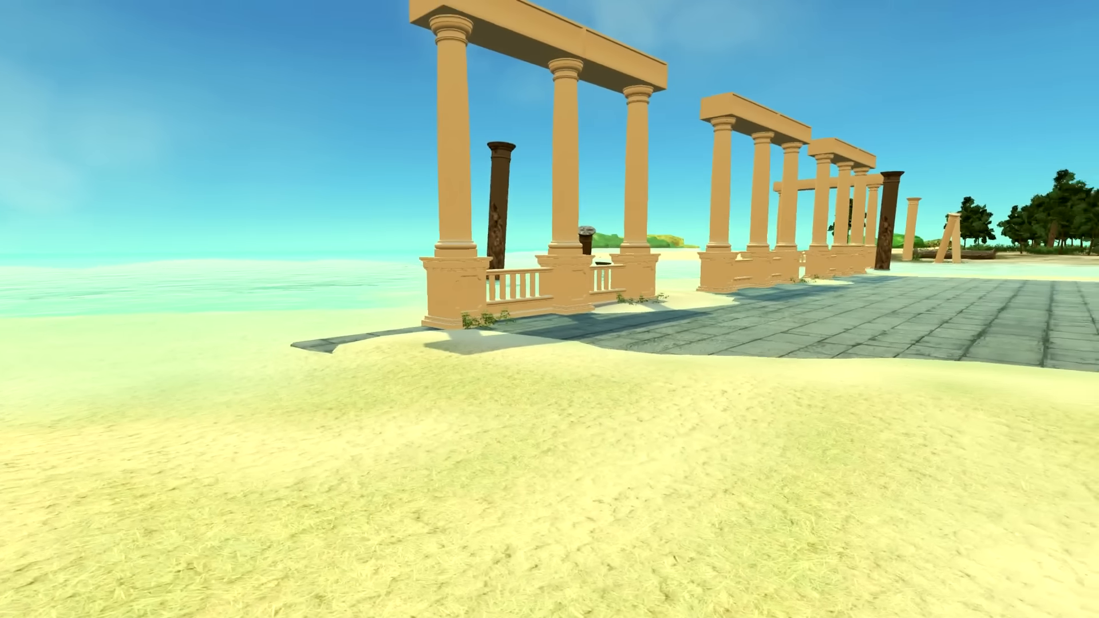
mouse_move(550, 309)
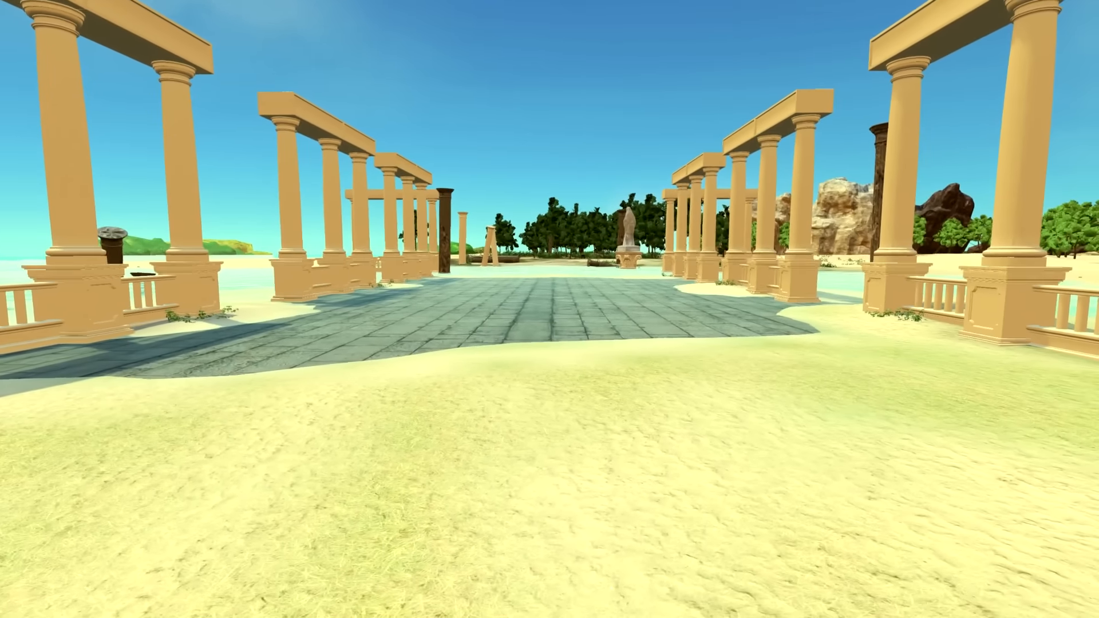